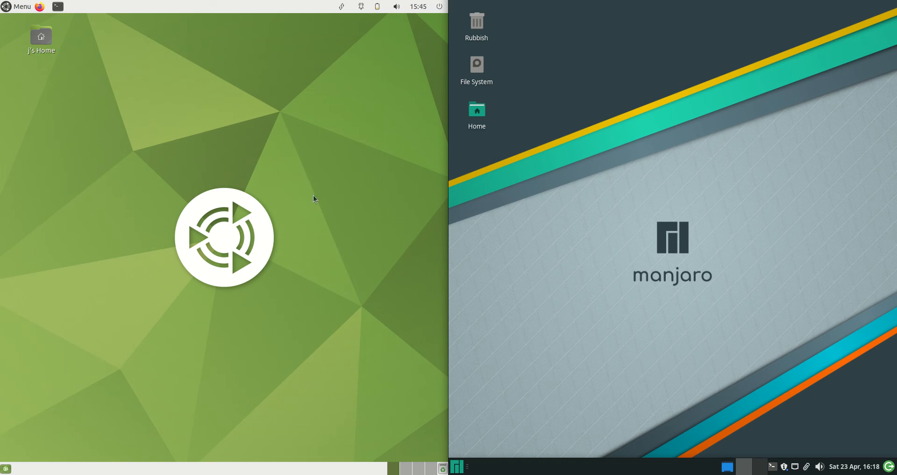
mouse_move(318, 161)
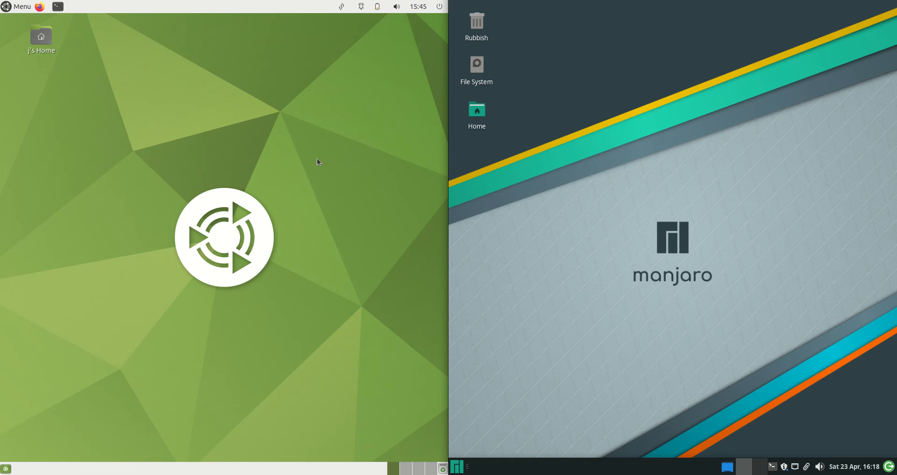
Browse and dismiss the application menus on the Ubuntu MATE and Manjaro desktops
click(17, 6)
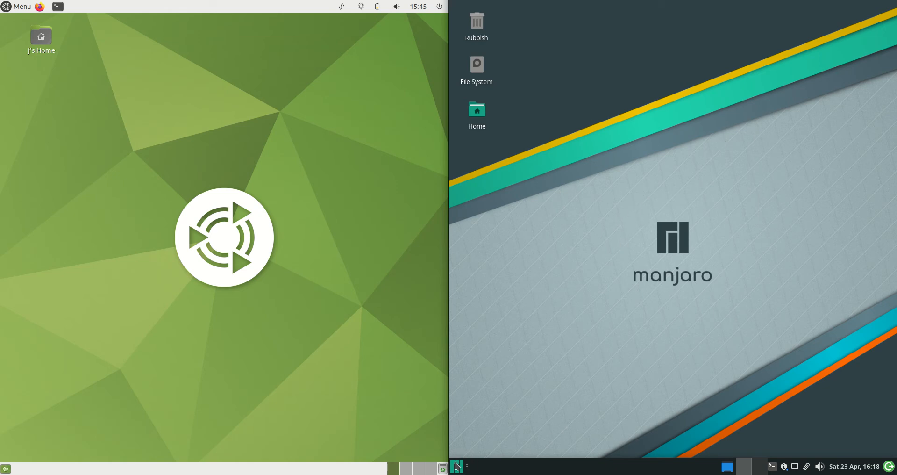
click(458, 466)
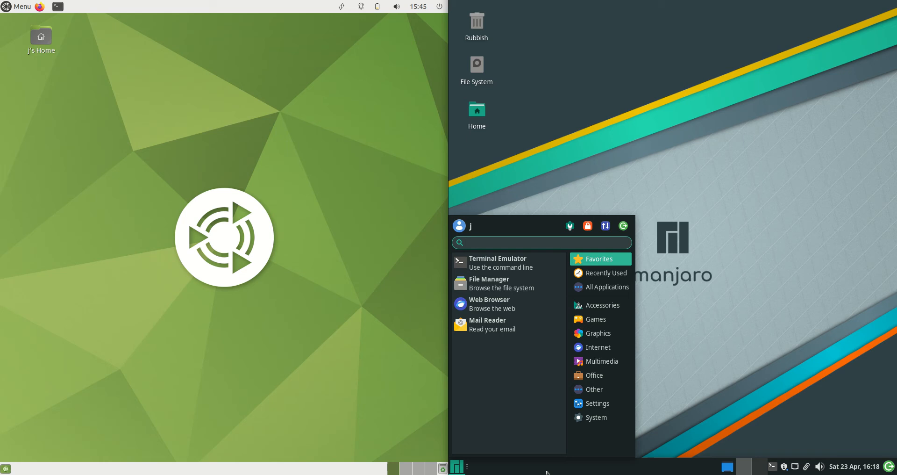
mouse_move(667, 142)
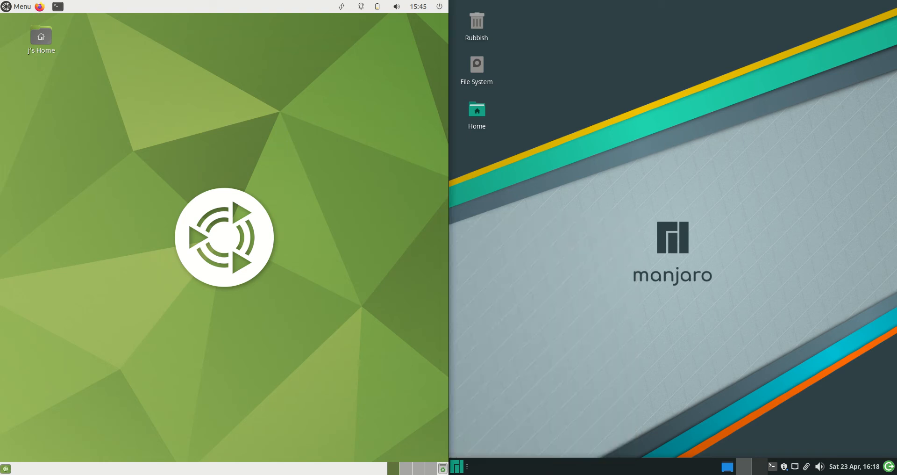
click(17, 6)
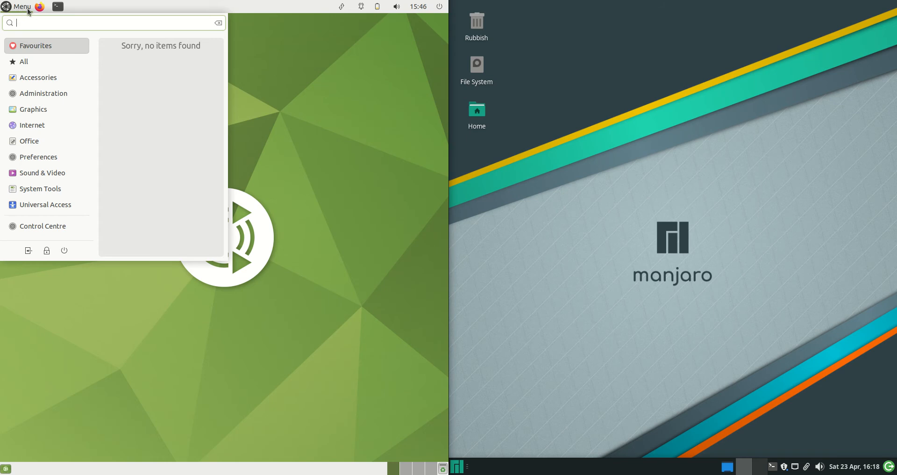
click(458, 467)
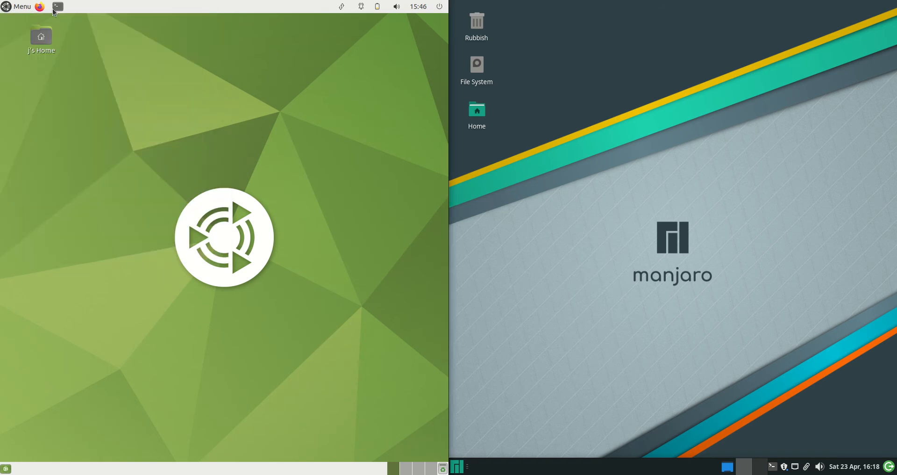
Start a terminal on each desktop (Launch Anyway on Manjaro) and run htop on Ubuntu
click(56, 6)
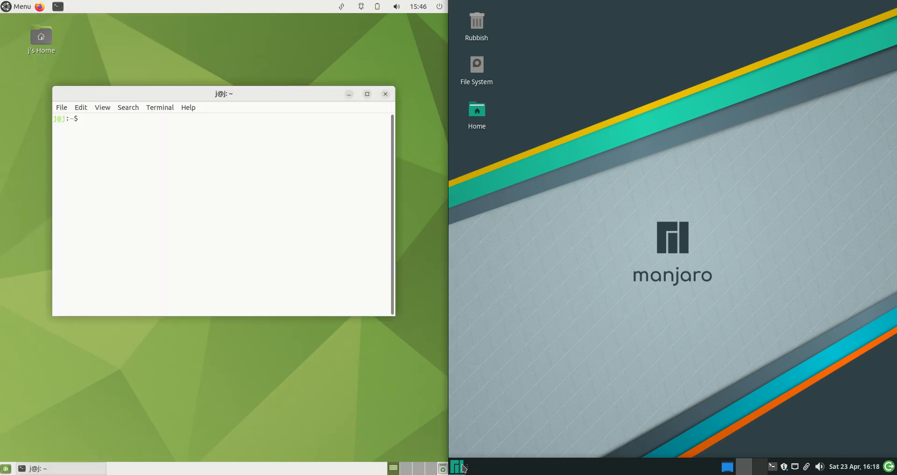
click(458, 467)
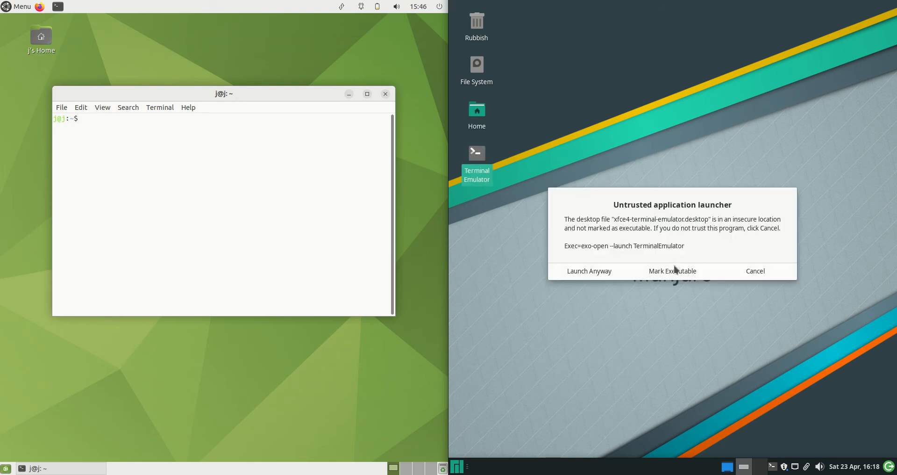
click(589, 270)
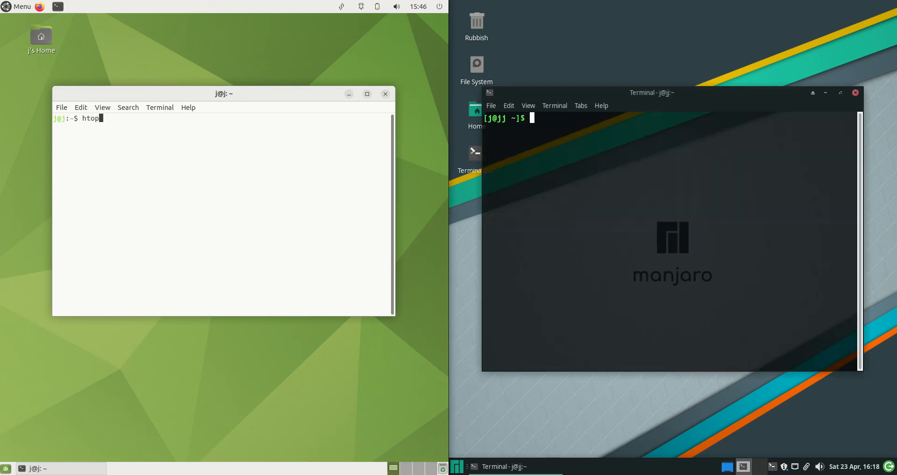
key(Return)
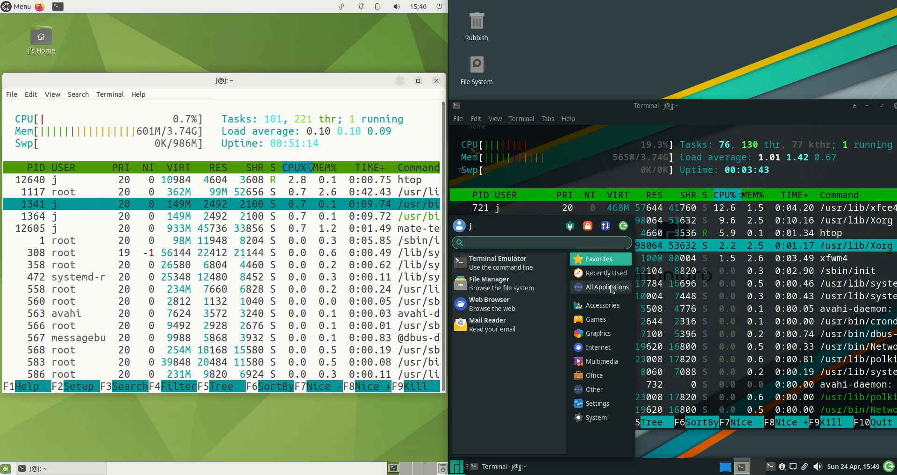
Dismiss and reopen the Manjaro application menu while htop shows 601M vs 565M RAM
click(724, 81)
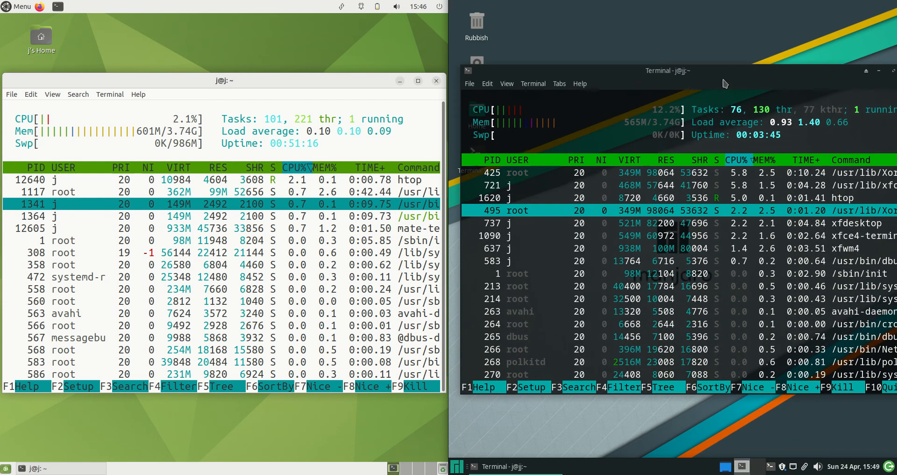
click(458, 467)
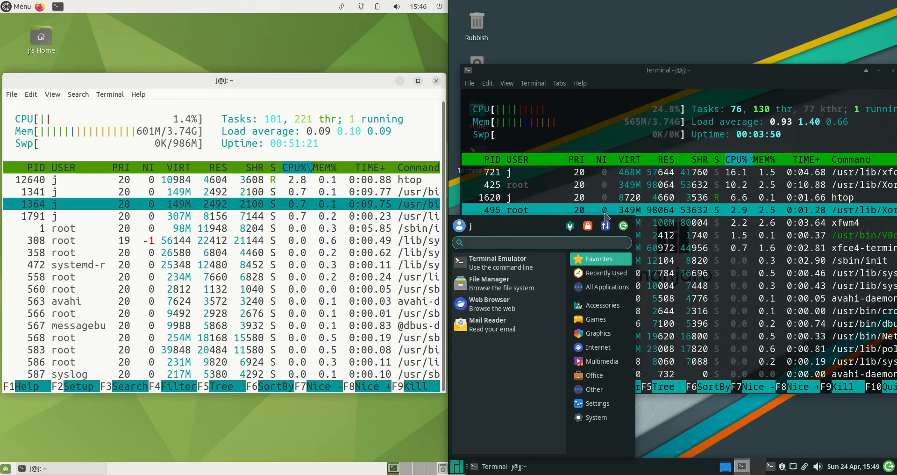
mouse_move(605, 225)
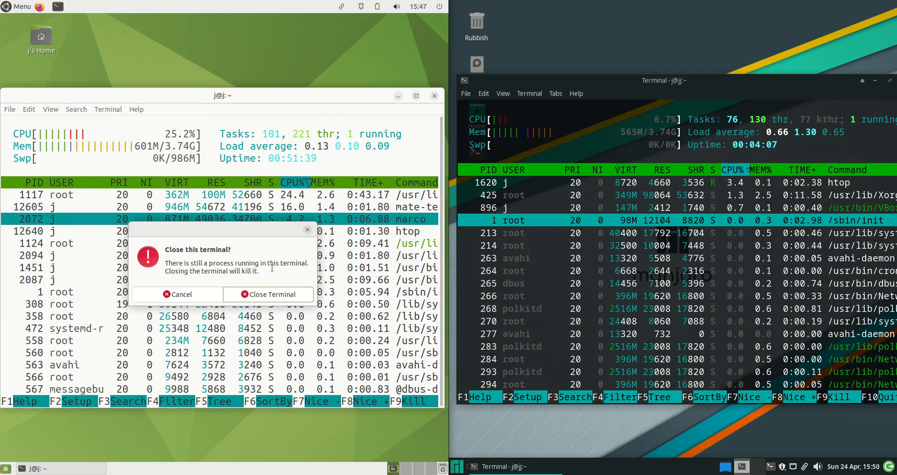
Confirm Close Terminal on Ubuntu and close the Manjaro htop terminal window
click(267, 293)
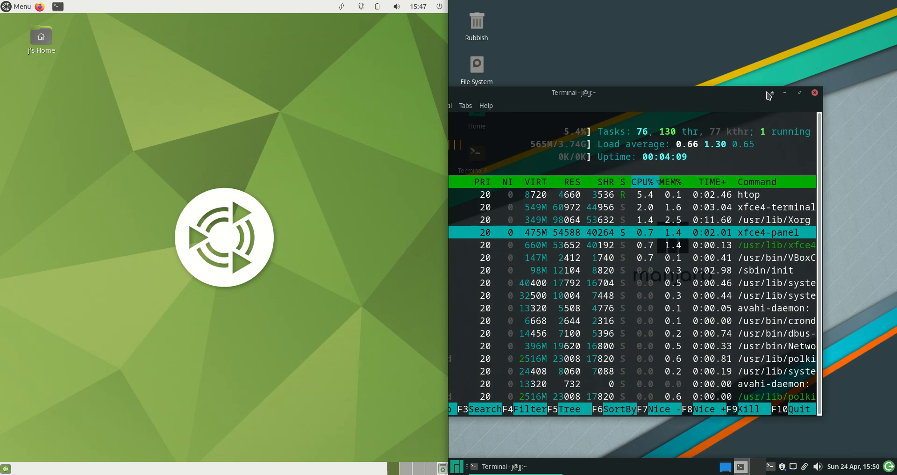
click(815, 92)
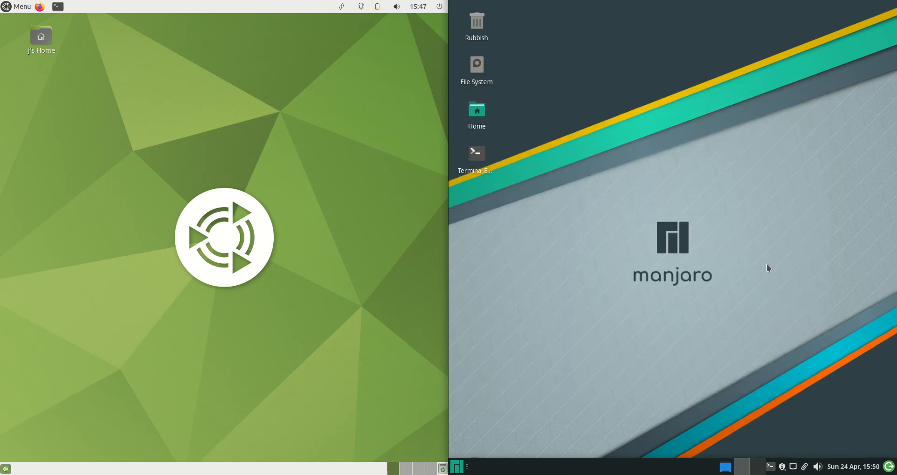
mouse_move(690, 249)
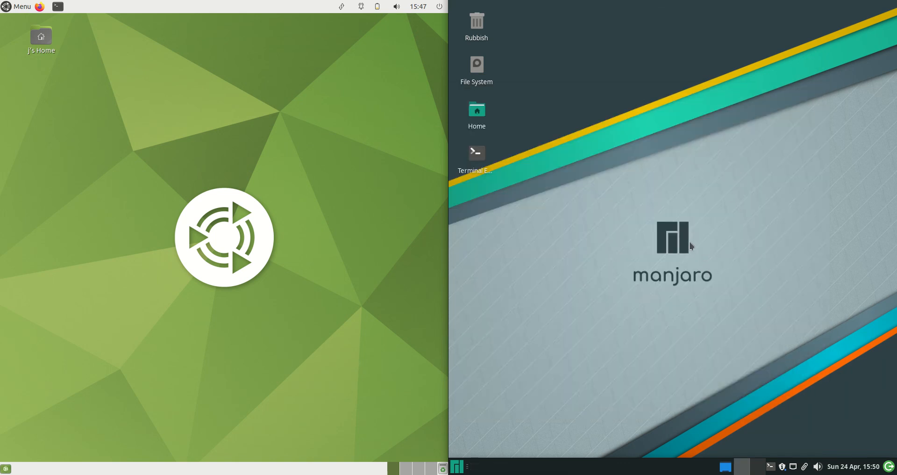
mouse_move(571, 241)
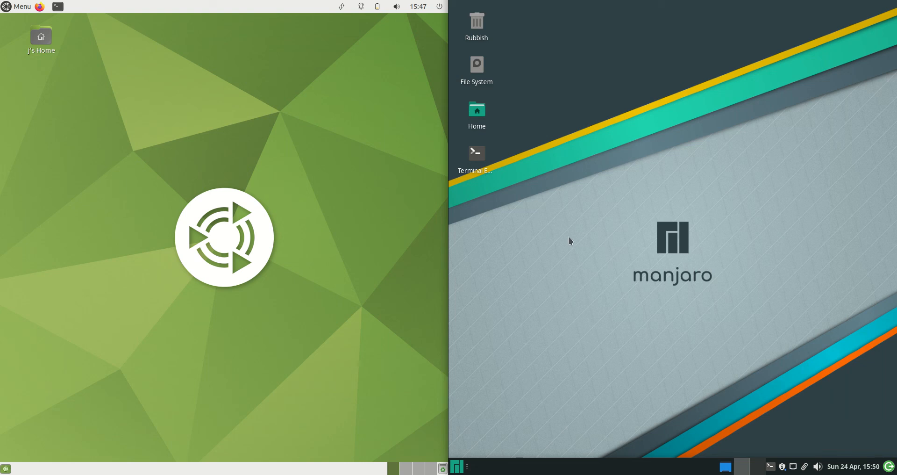